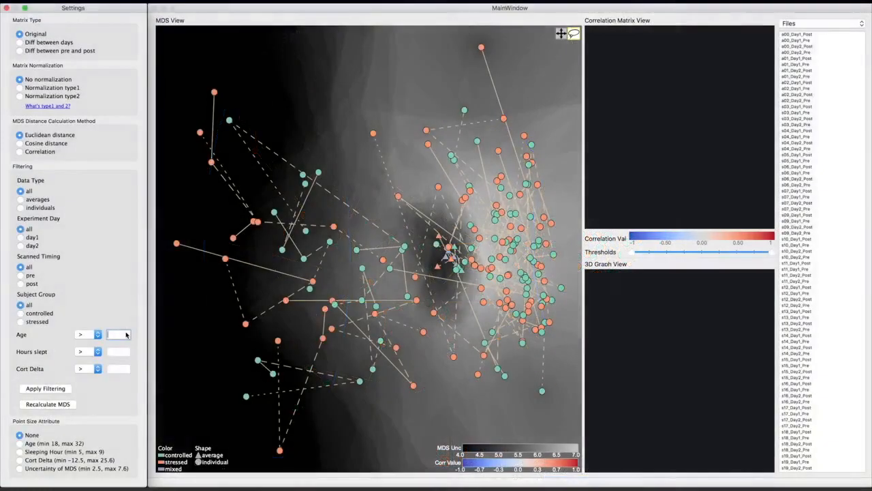
Filter subjects to Age > 25 and select scans to show their average correlation matrix and 3D graph
{"action": "type", "text": "25"}
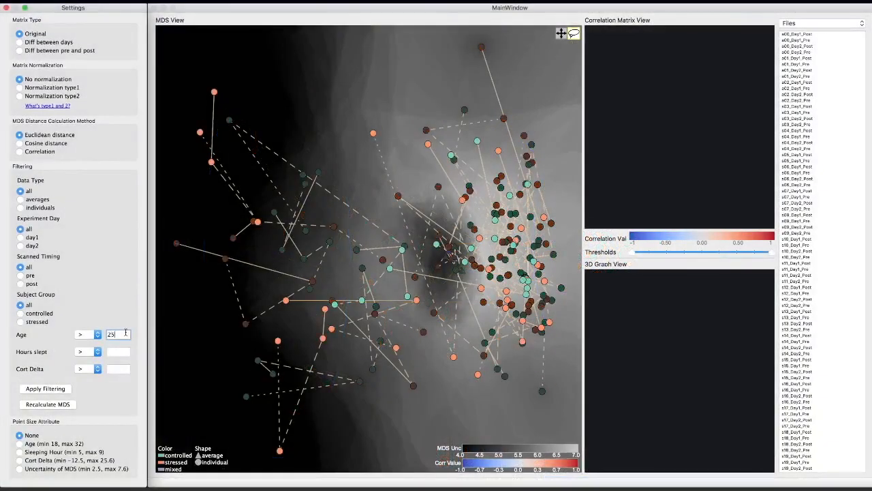
{"action": "left_click", "coordinate": [45, 388]}
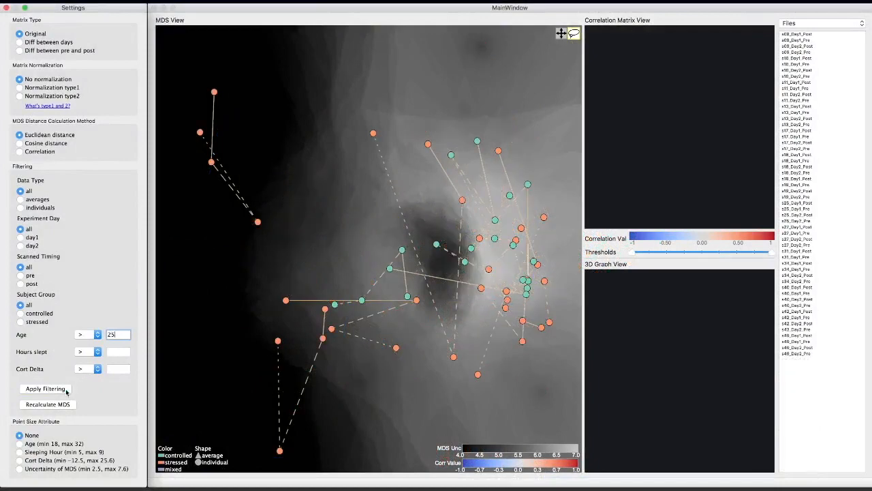
{"action": "left_click", "coordinate": [48, 403]}
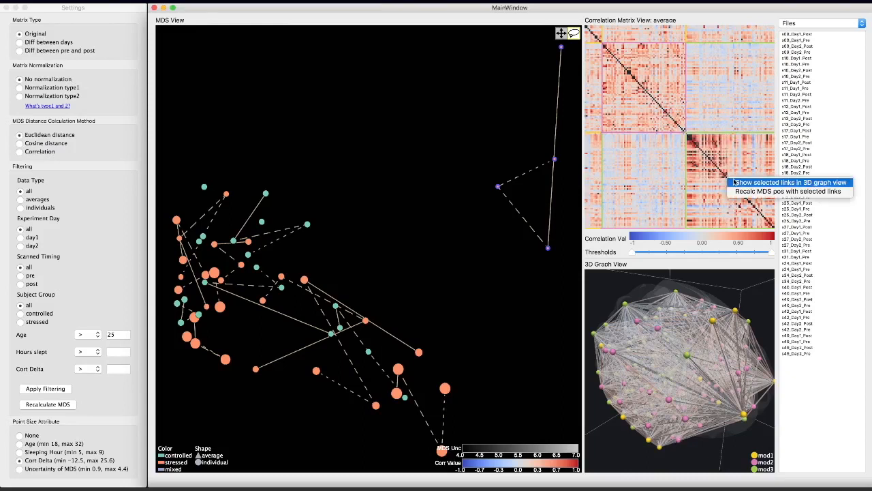
Show the selected correlation-matrix links in the 3D brain graph view
{"action": "left_click", "coordinate": [787, 182]}
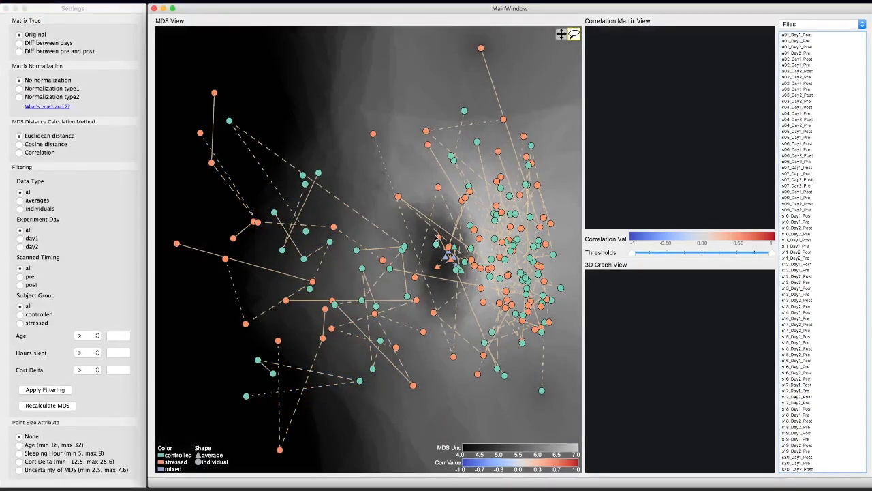
Attach correlation-matrix thumbnails to a few selected scans via 'Show matrices on the points'
{"action": "left_click", "coordinate": [452, 248]}
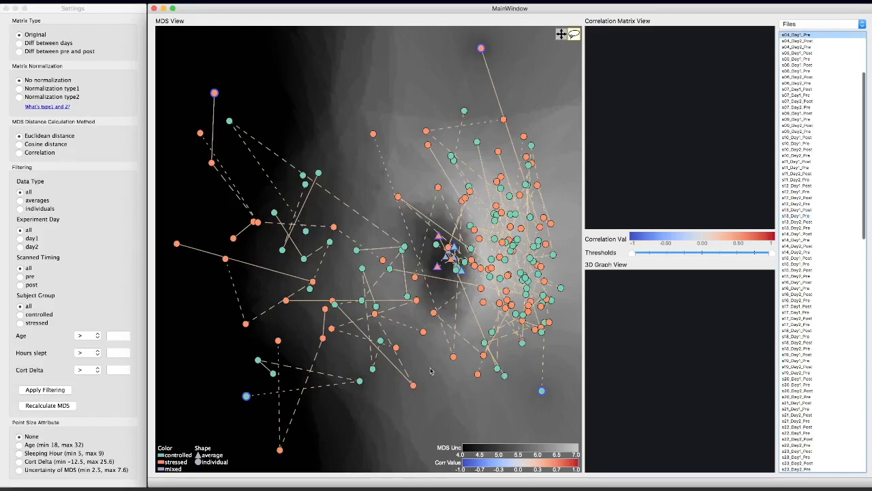
{"action": "right_click", "coordinate": [430, 370]}
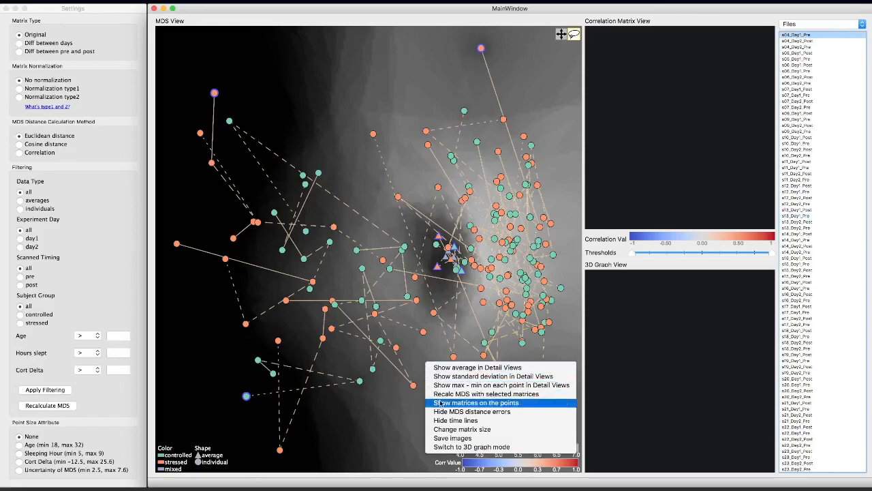
{"action": "left_click", "coordinate": [477, 402]}
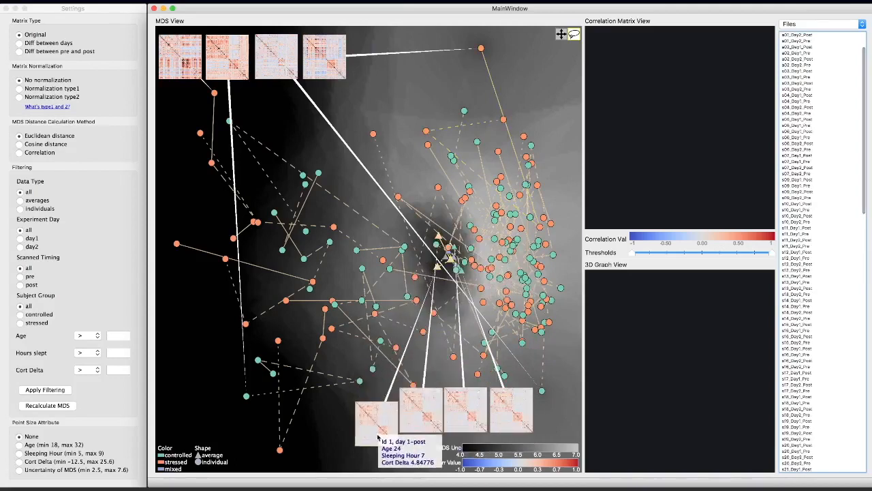
{"action": "mouse_move", "coordinate": [382, 452]}
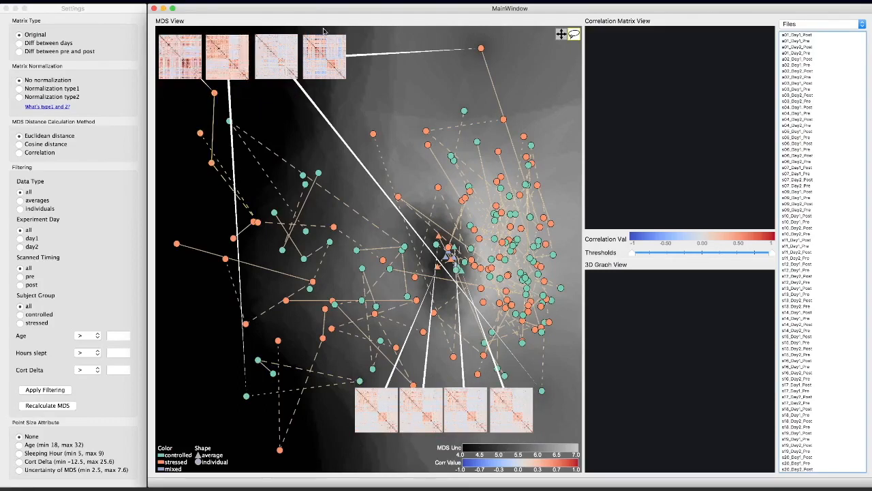
{"action": "mouse_move", "coordinate": [240, 103]}
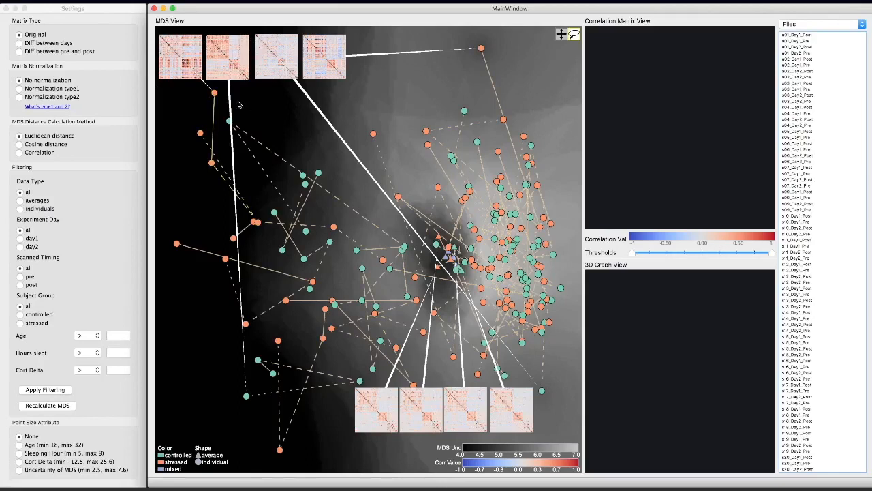
{"action": "mouse_move", "coordinate": [134, 53]}
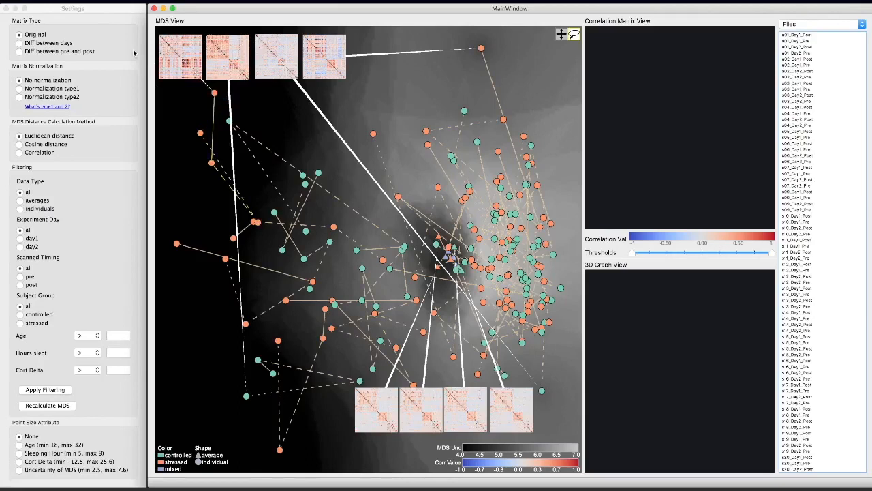
Switch to pre/post difference matrices, cosine distance and day 1, then recalculate the MDS layout
{"action": "left_click", "coordinate": [117, 335]}
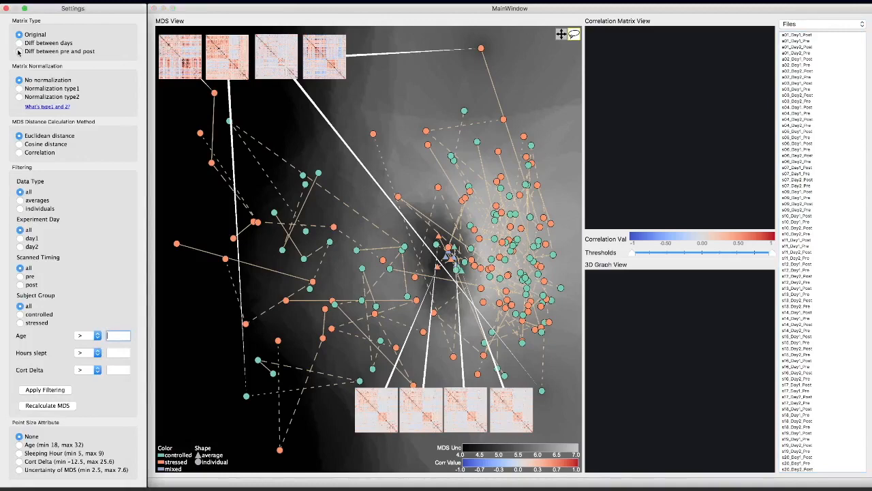
{"action": "left_click", "coordinate": [19, 51]}
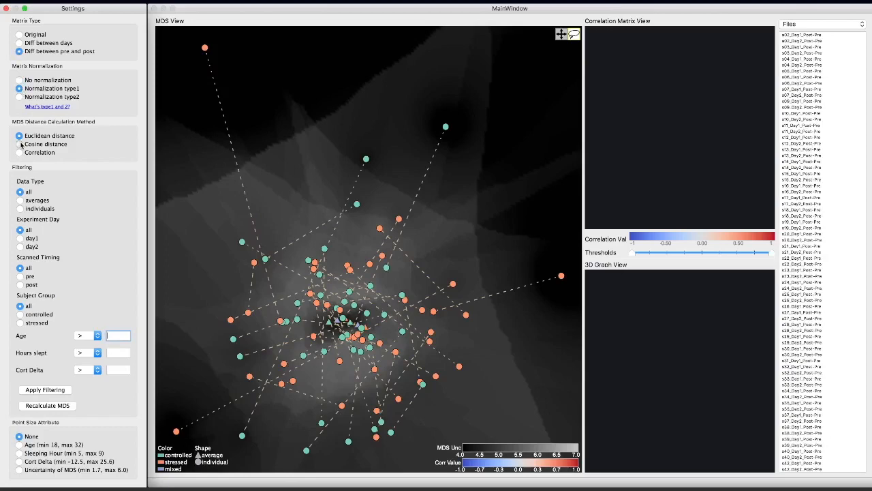
{"action": "left_click", "coordinate": [19, 144]}
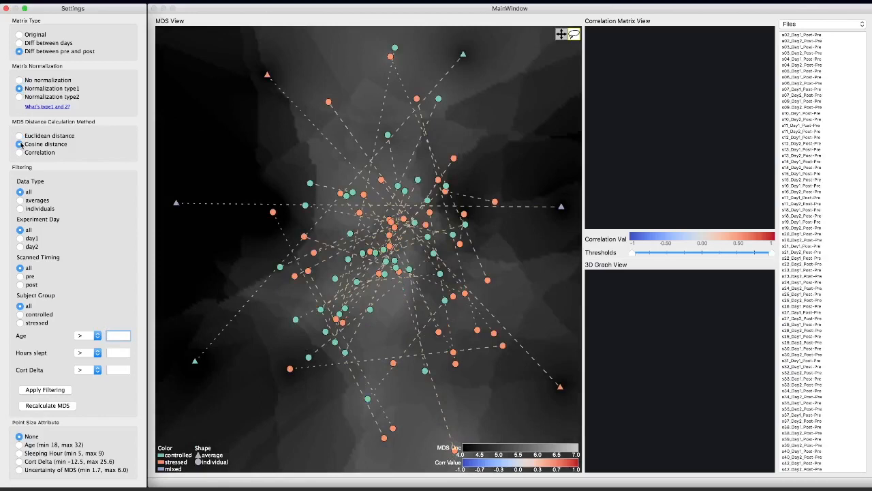
{"action": "left_click", "coordinate": [20, 237]}
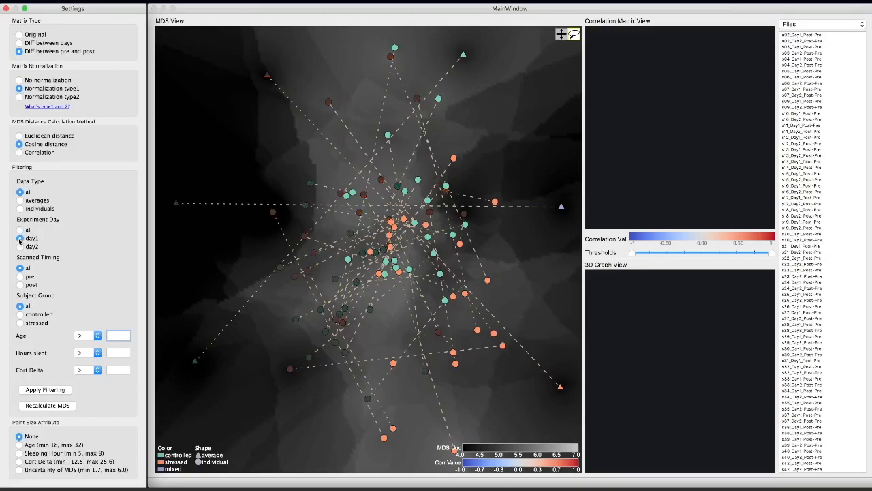
{"action": "left_click", "coordinate": [117, 336]}
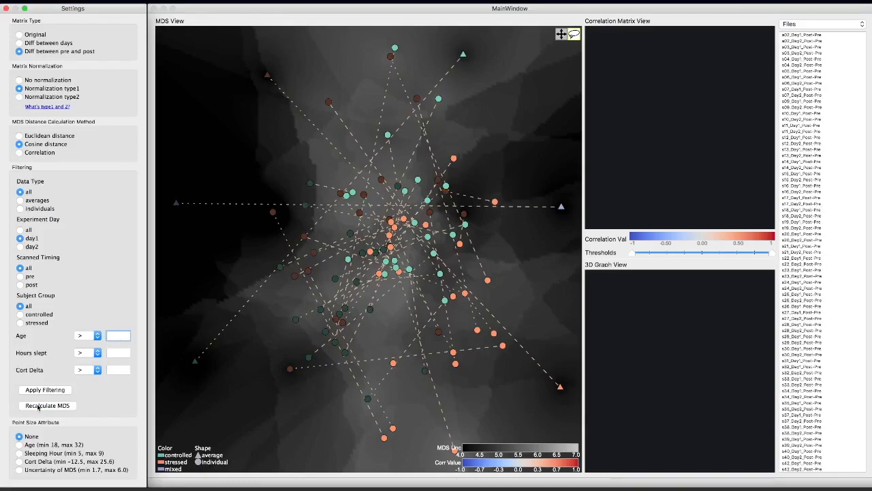
{"action": "left_click", "coordinate": [46, 406]}
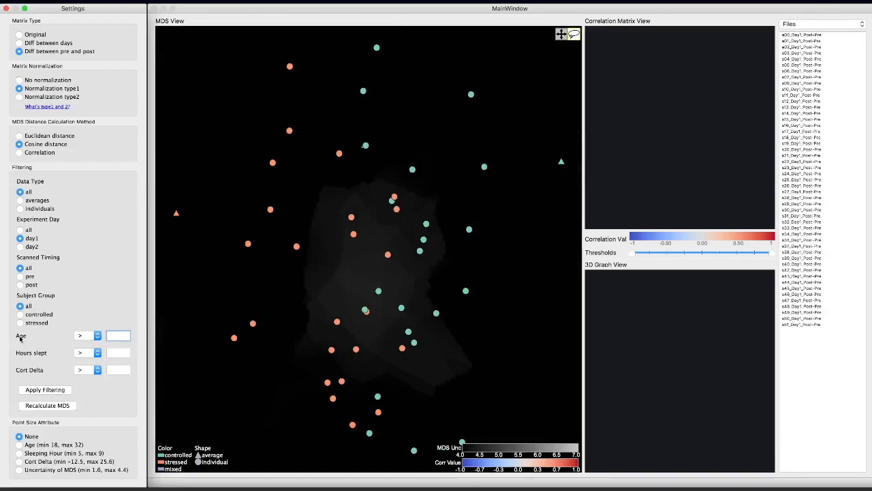
Select the left group-average triangle as the first matrix for the pre/post comparison
{"action": "left_click", "coordinate": [21, 322]}
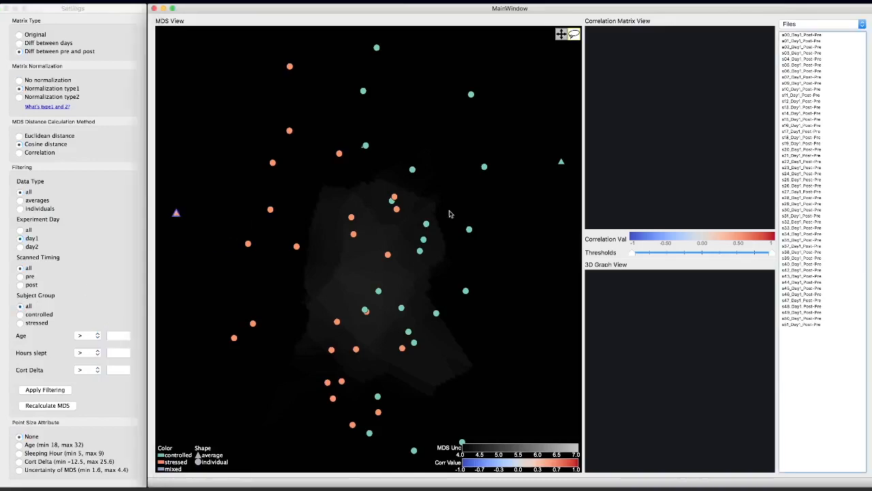
{"action": "right_click", "coordinate": [449, 214]}
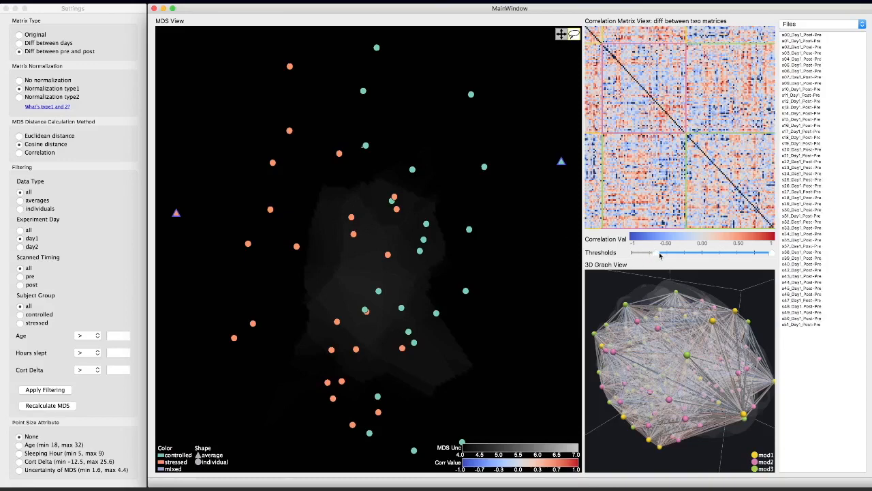
Raise the correlation-difference threshold to keep only the strongest links and colour 3D graph edges by module
{"action": "left_click_drag", "start_coordinate": [659, 252], "coordinate": [700, 252]}
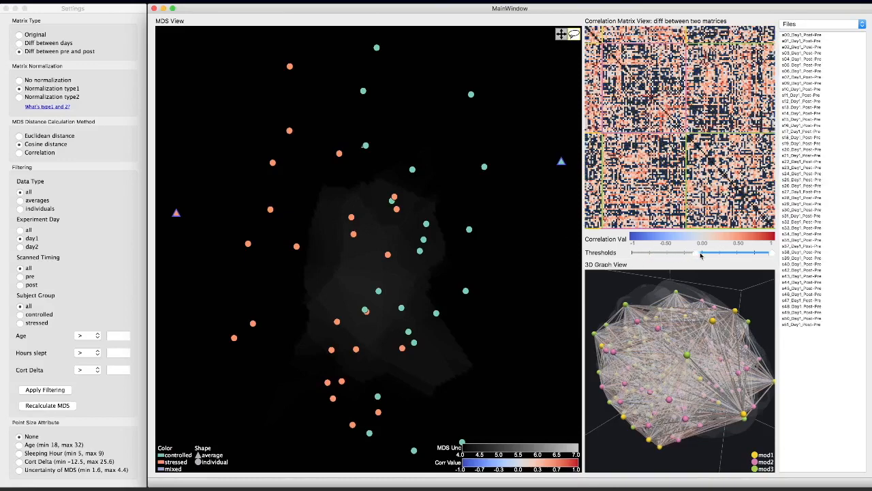
{"action": "left_click_drag", "start_coordinate": [702, 253], "coordinate": [741, 253]}
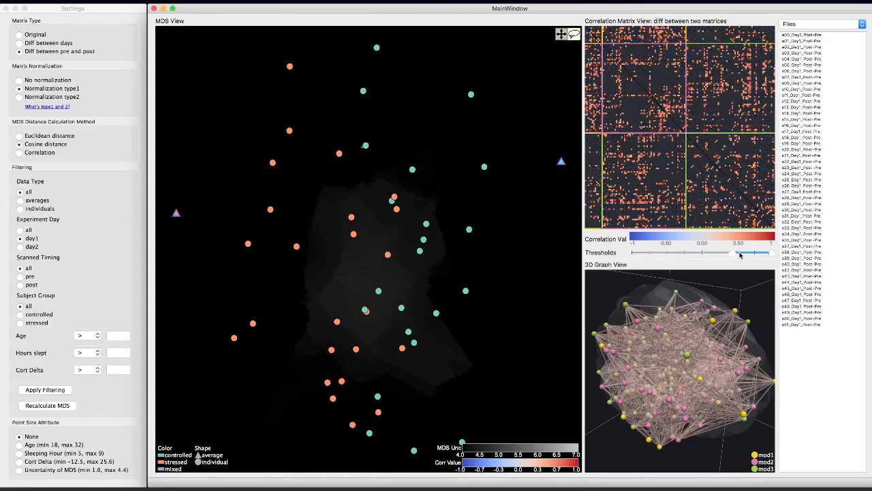
{"action": "left_click_drag", "start_coordinate": [741, 253], "coordinate": [766, 252]}
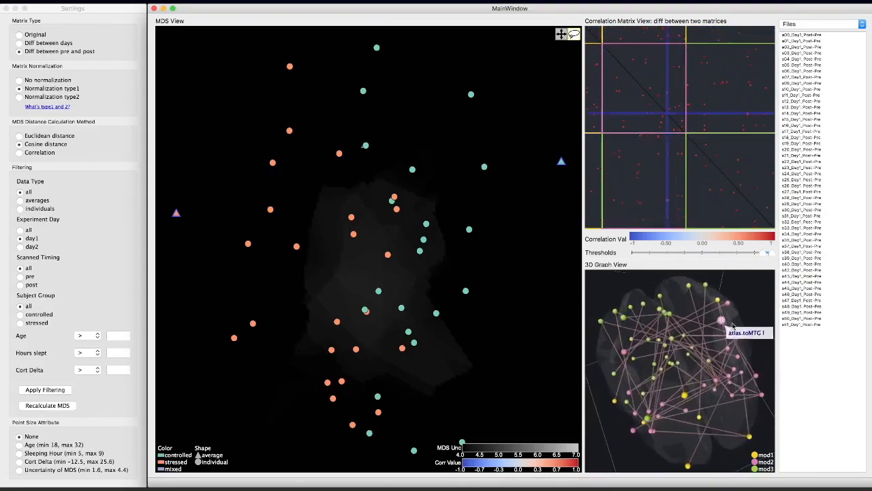
{"action": "right_click", "coordinate": [721, 320]}
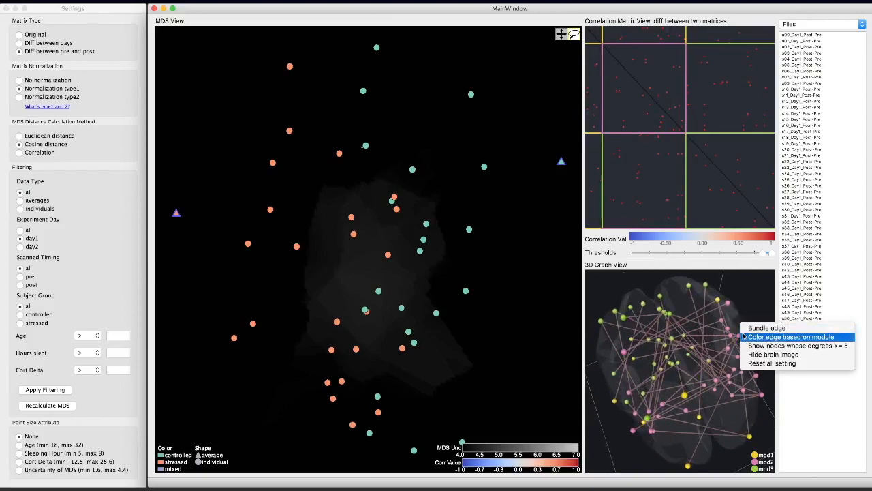
{"action": "left_click", "coordinate": [791, 336]}
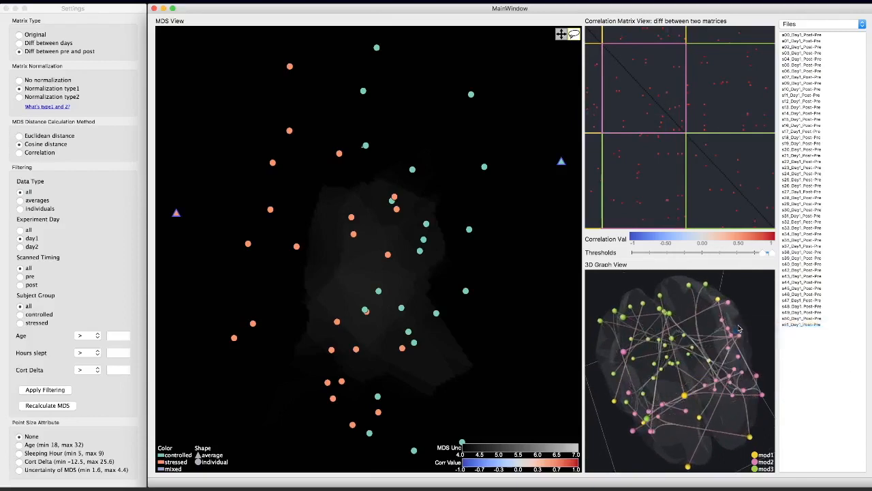